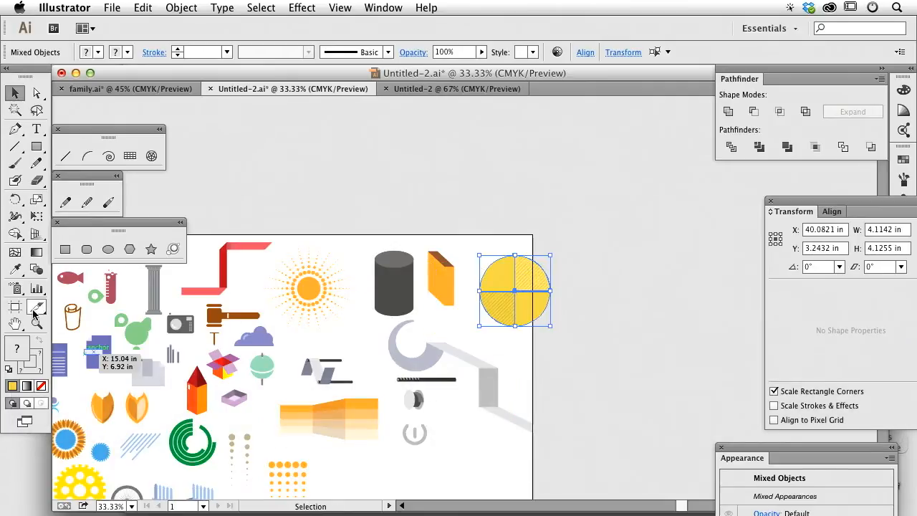
Step: Select the quartered yellow circle and its top-right quarter to flatten and recolour it orange
left_click(38, 307)
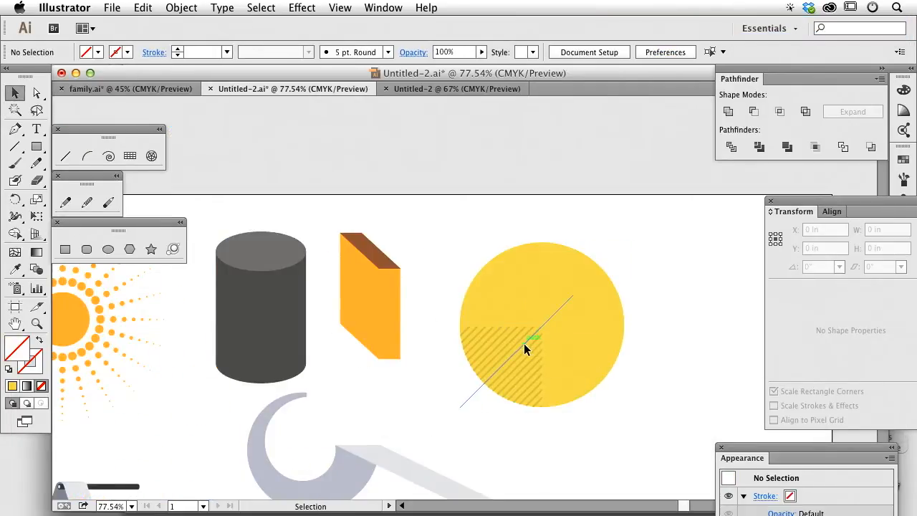
left_click(542, 327)
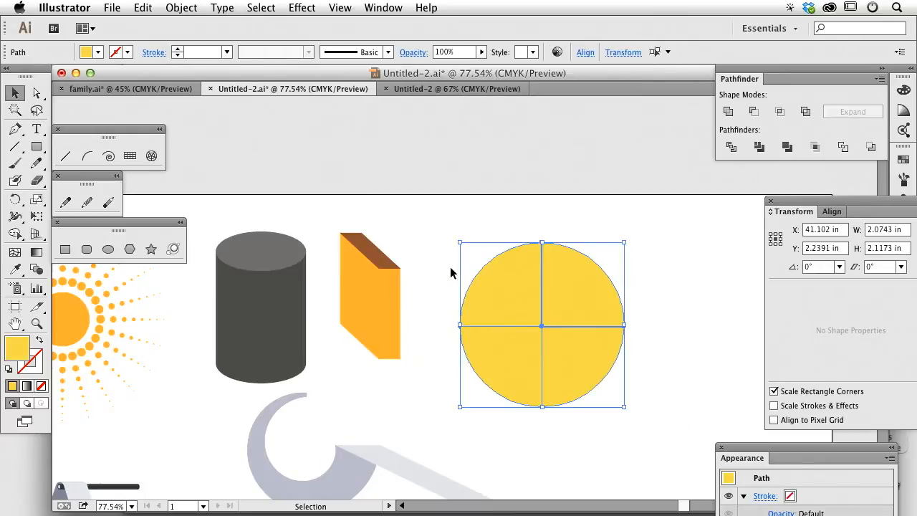
left_click(272, 246)
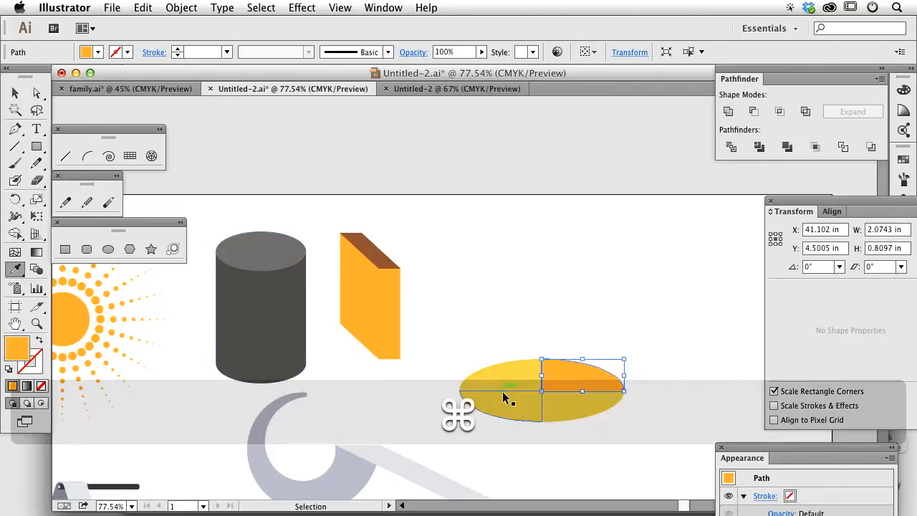
Step: Raise a duplicate of the orange slice above the coloured ellipse quarters
left_click_drag(581, 373, 580, 401)
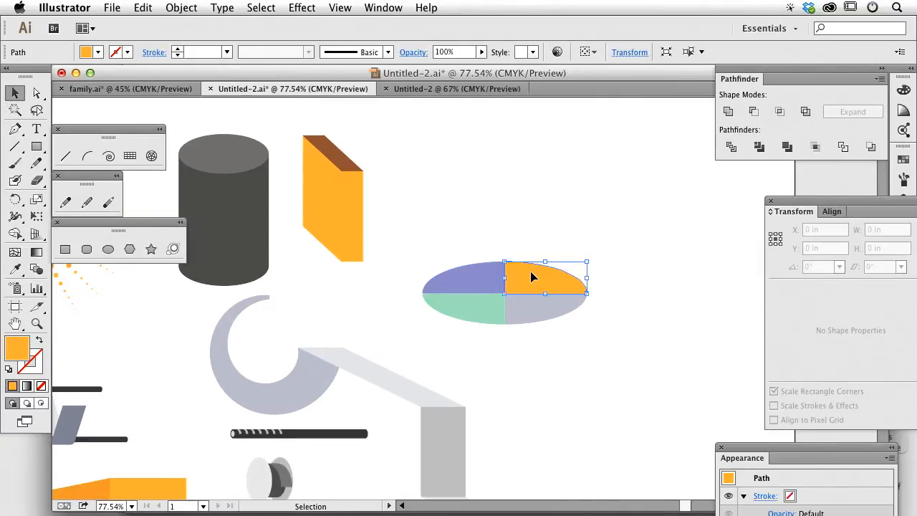
left_click(544, 275)
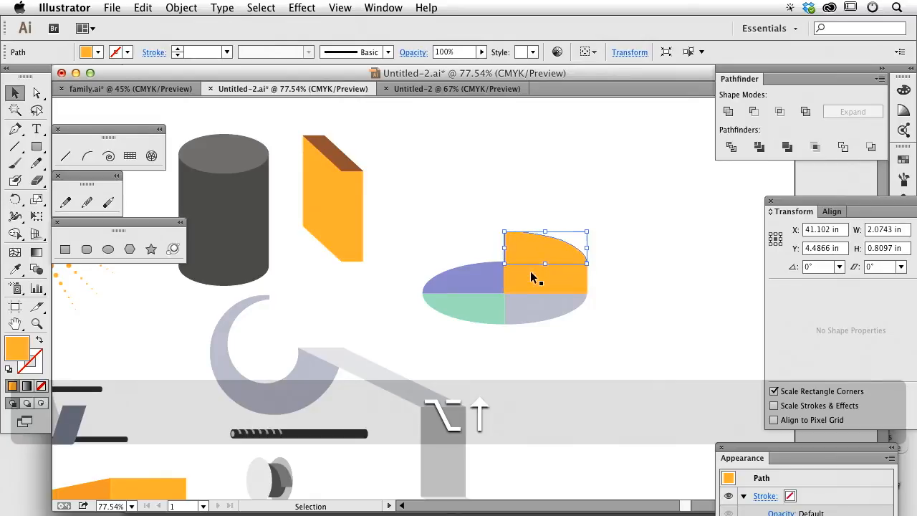
Step: Set darker top colours for the purple and orange slice copies in the Color Picker
left_click(466, 281)
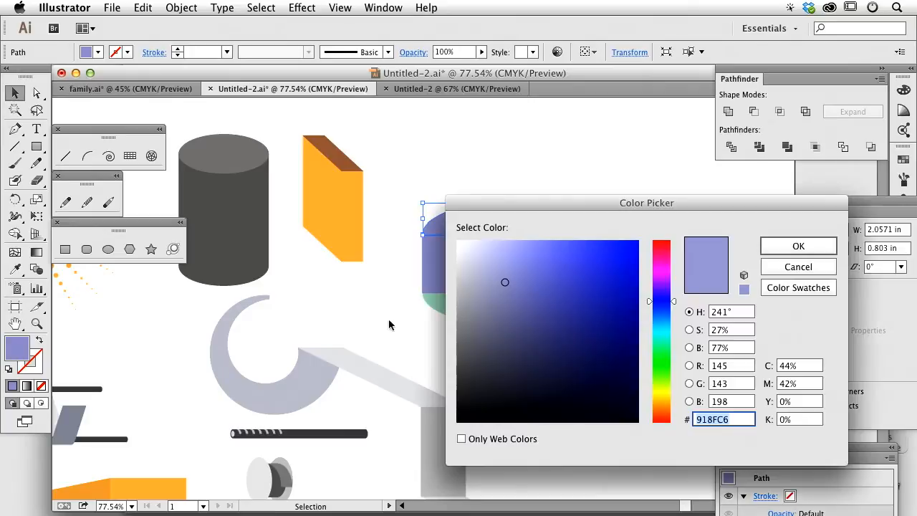
left_click(796, 246)
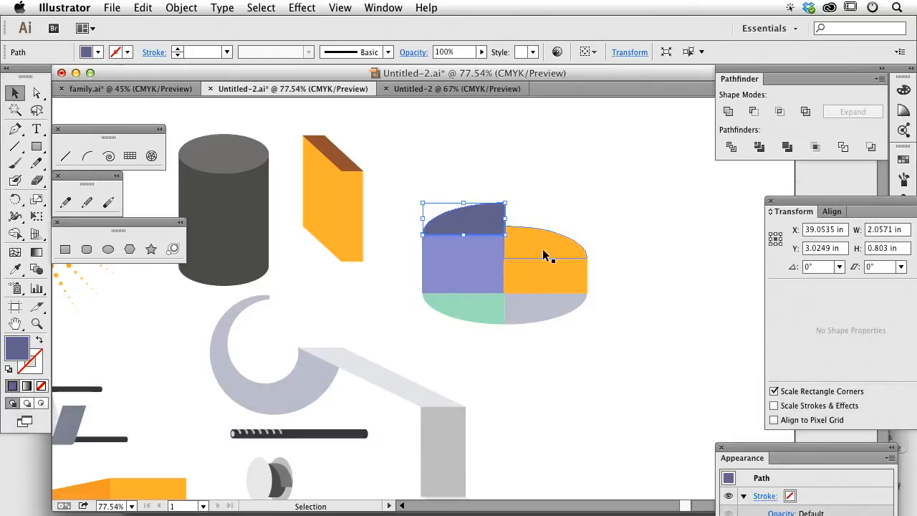
double_click(17, 348)
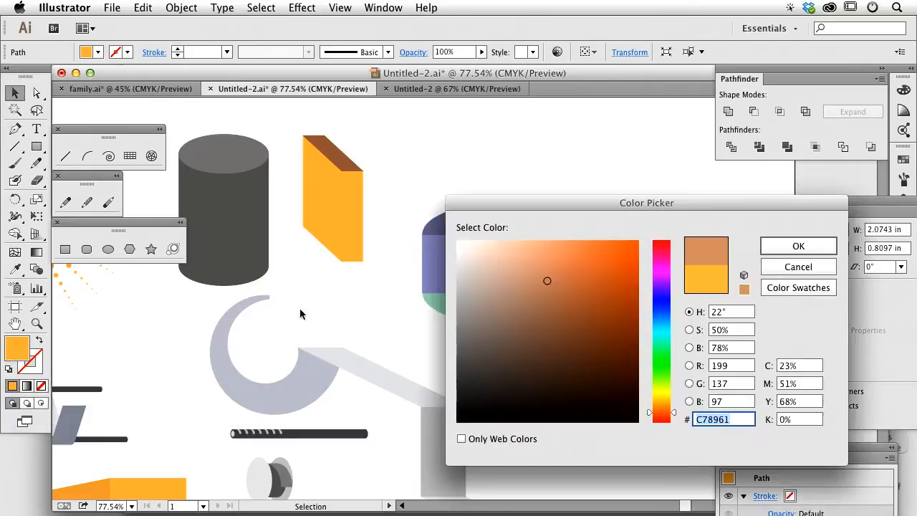
left_click(796, 246)
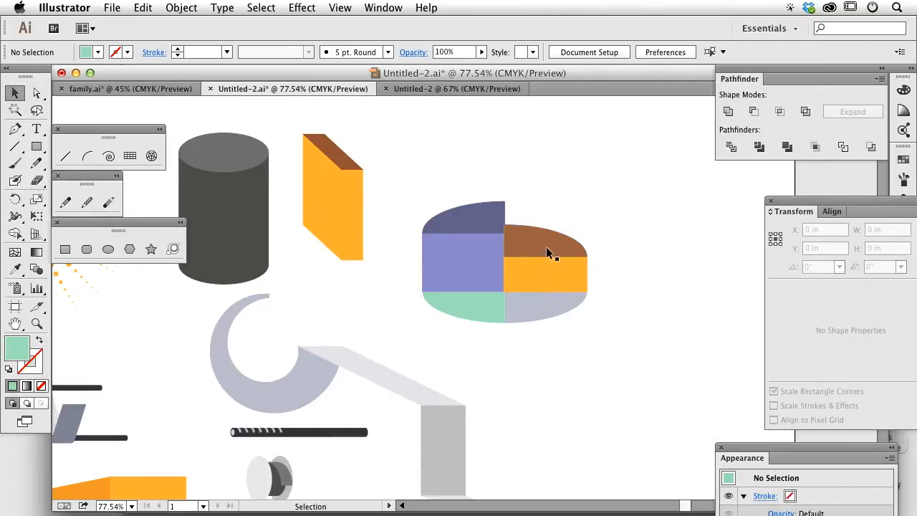
Step: Pull the extruded orange slice right and the purple slice upward, away from the base
left_click_drag(547, 255, 590, 361)
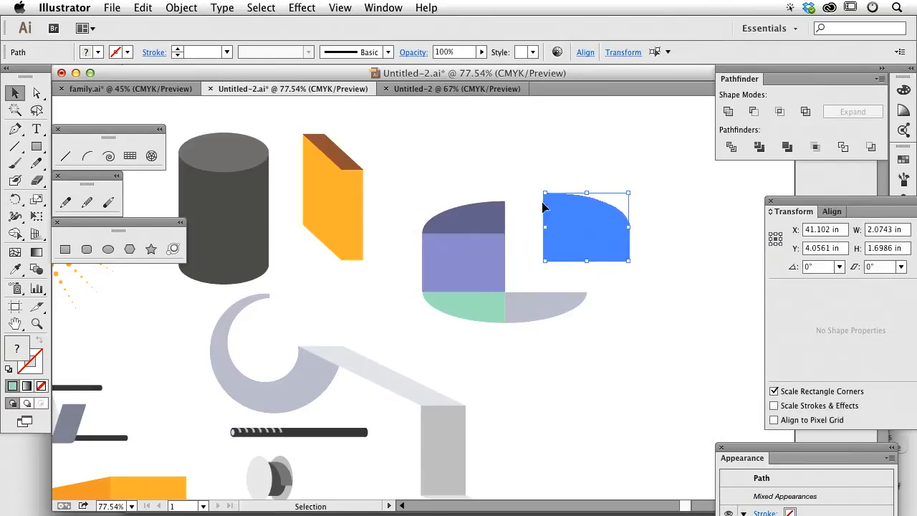
left_click_drag(586, 226, 464, 263)
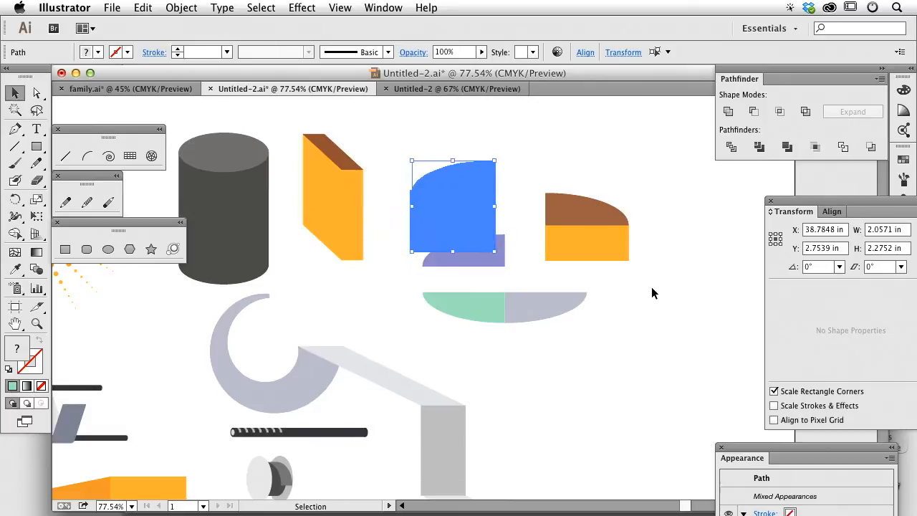
left_click(628, 288)
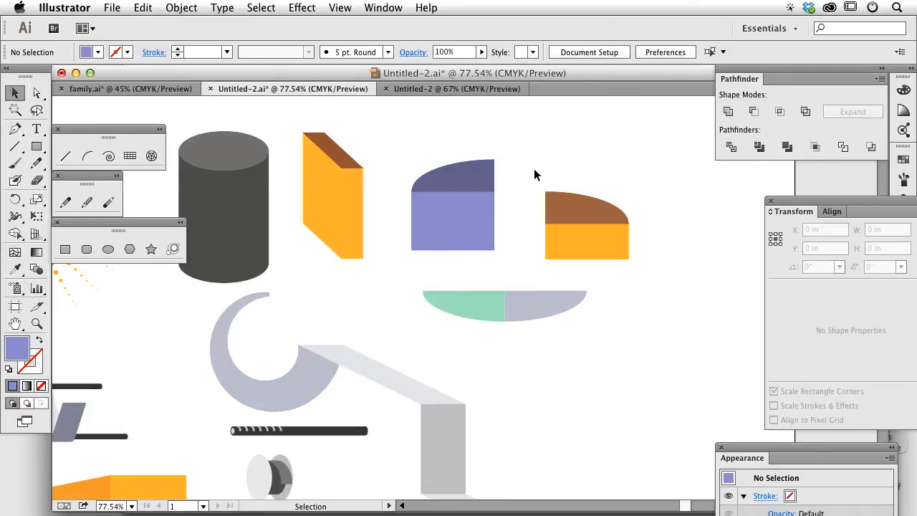
Step: Raise copies of the green and gray slices to start their extrusions
left_click(464, 307)
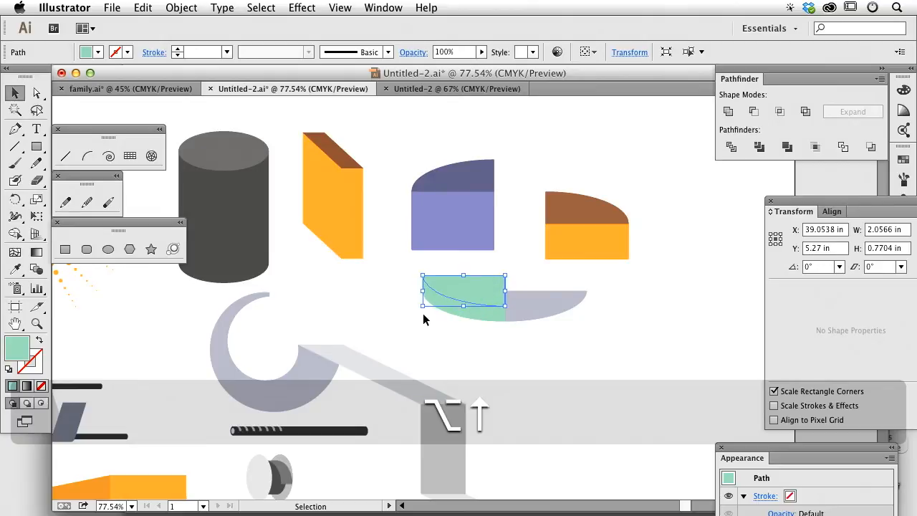
left_click_drag(464, 279, 464, 294)
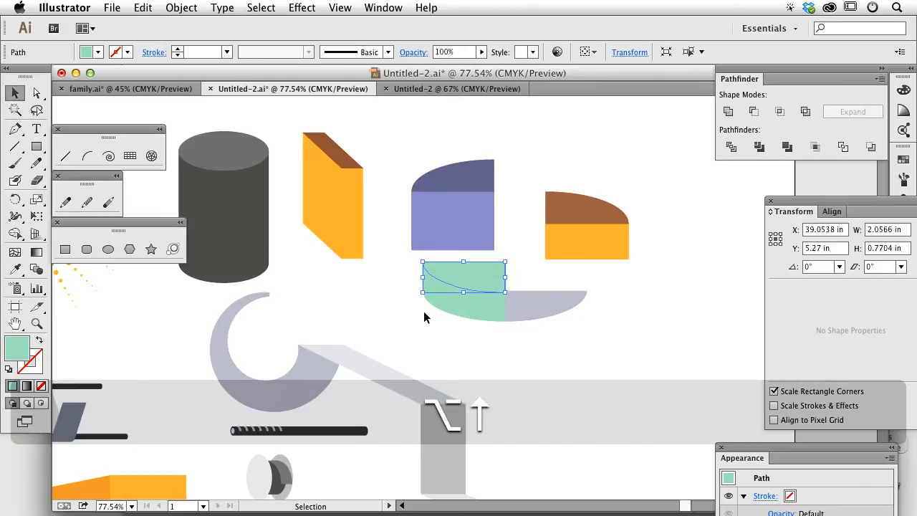
left_click_drag(461, 287, 461, 275)
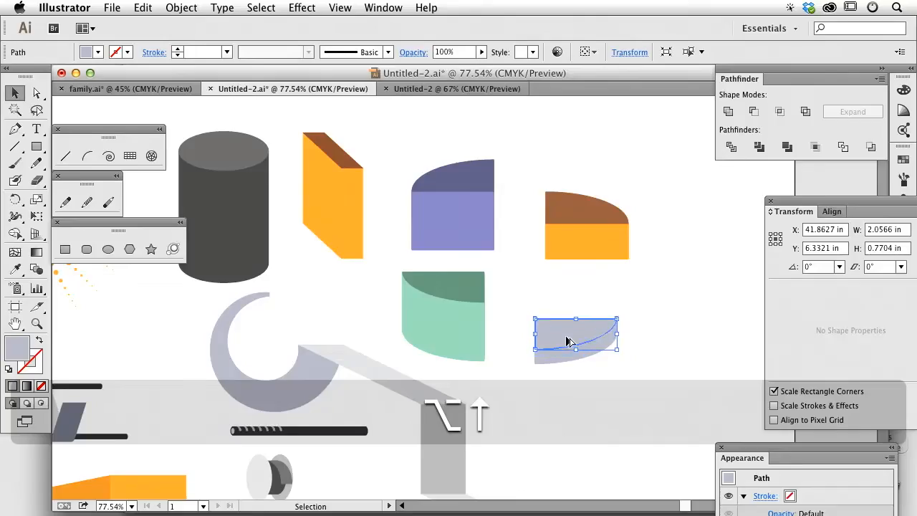
left_click_drag(576, 355, 576, 336)
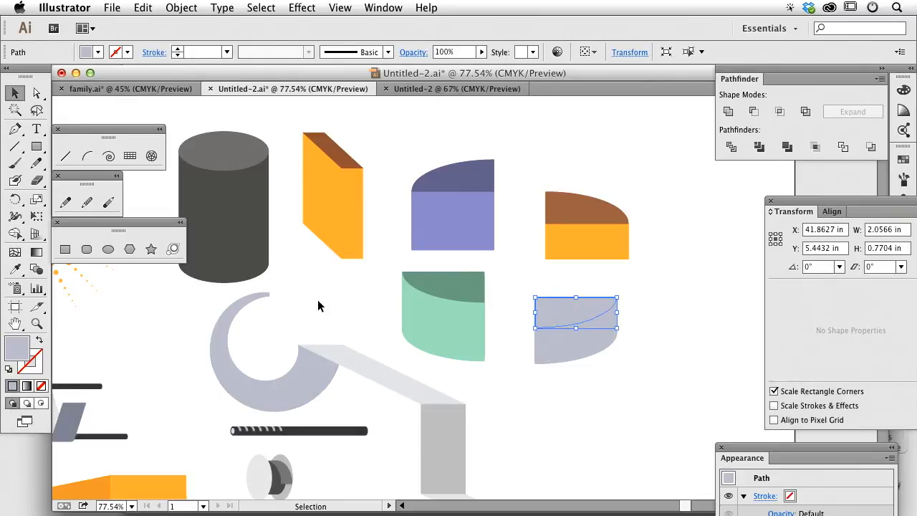
Step: Give the gray slice copy a darker gray fill and group the extruded gray block
double_click(17, 348)
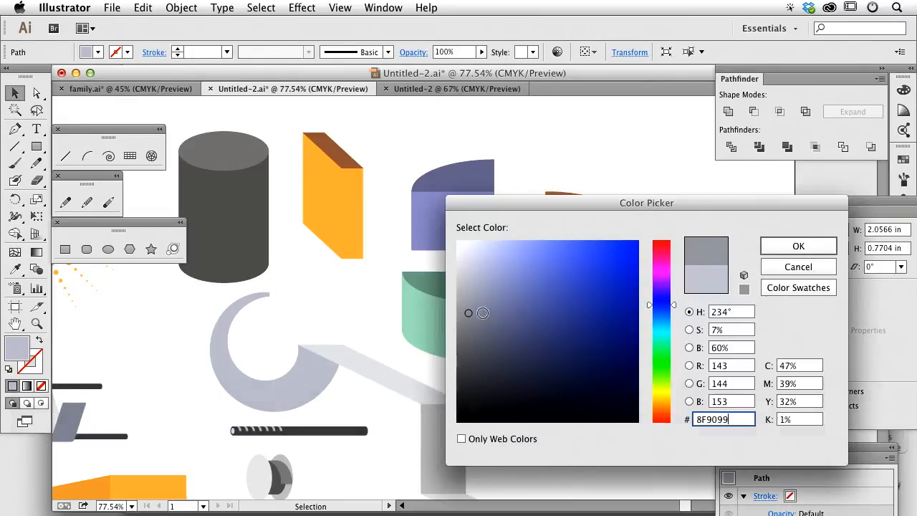
left_click(796, 247)
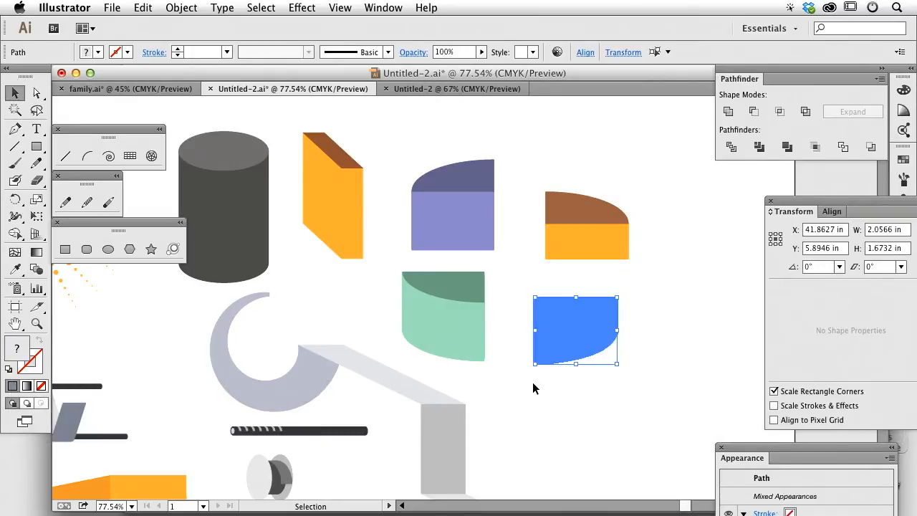
key("cmd+g")
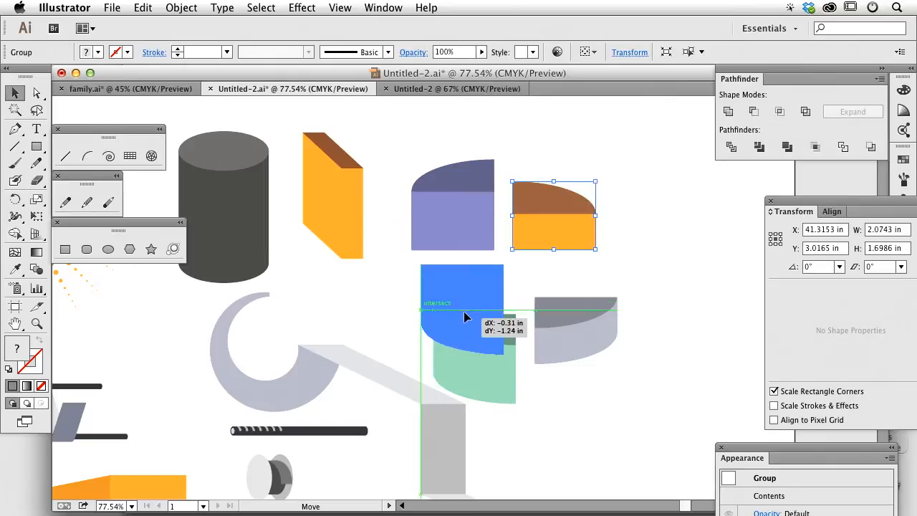
Step: Drag the purple and orange slice groups back into place to close the 3D pie
left_click_drag(461, 315, 461, 258)
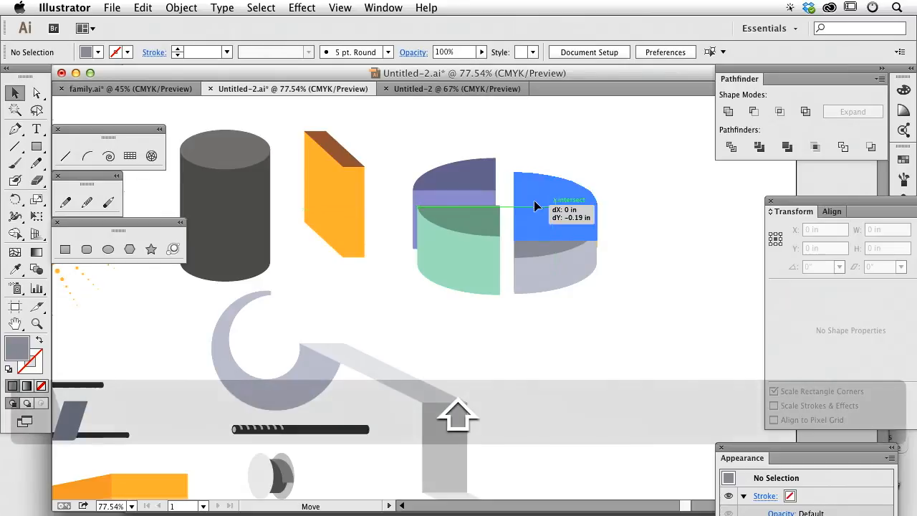
left_click_drag(552, 207, 458, 208)
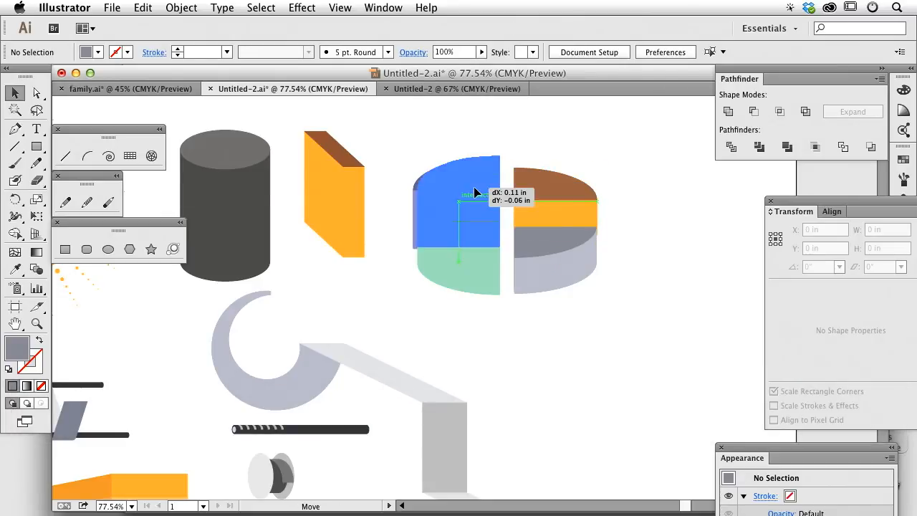
left_click_drag(456, 208, 473, 179)
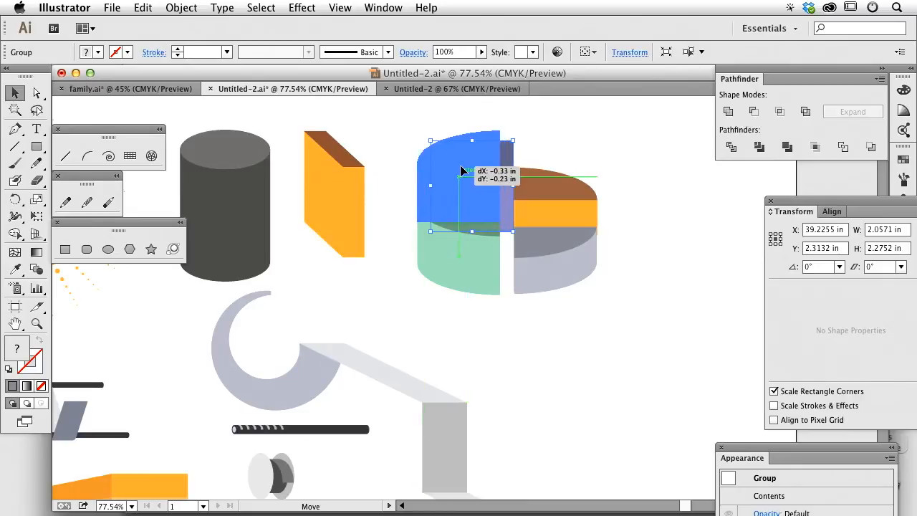
left_click_drag(465, 200, 552, 230)
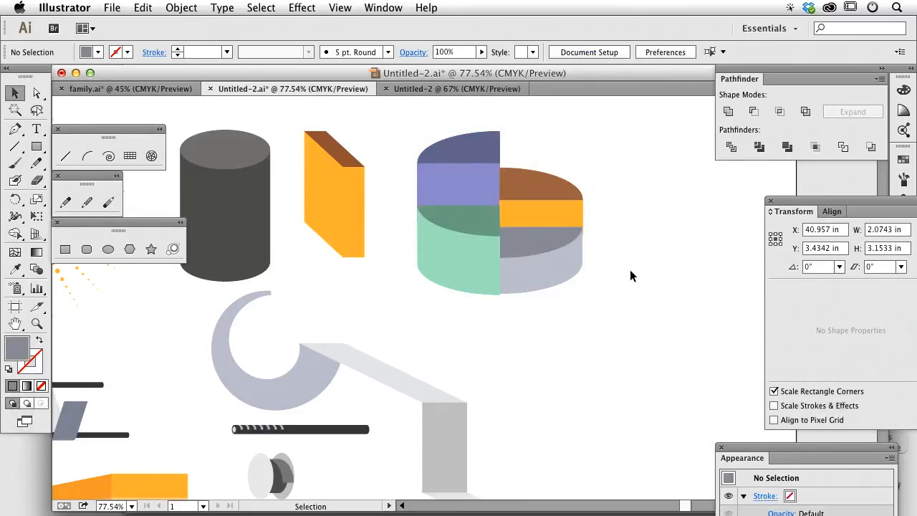
left_click(542, 266)
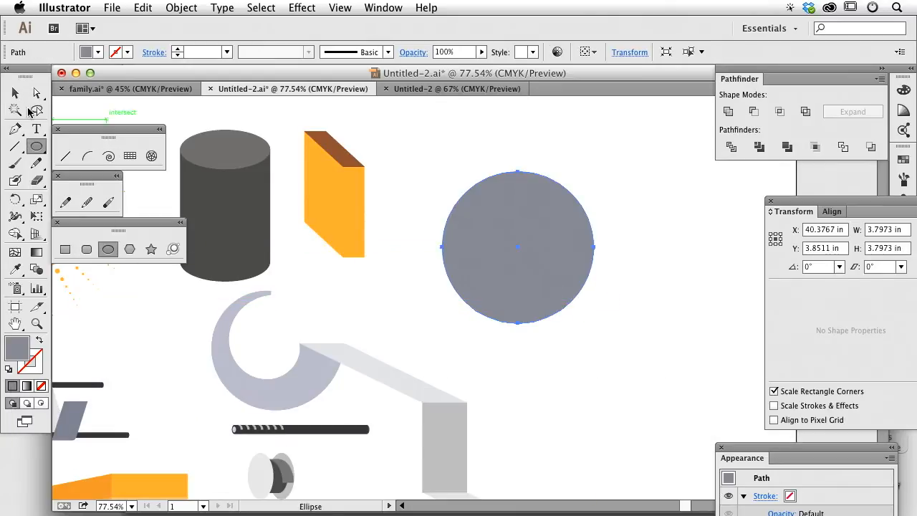
Step: Copy the gray circle, draw crossing lines through its centre and ungroup them
left_click(15, 93)
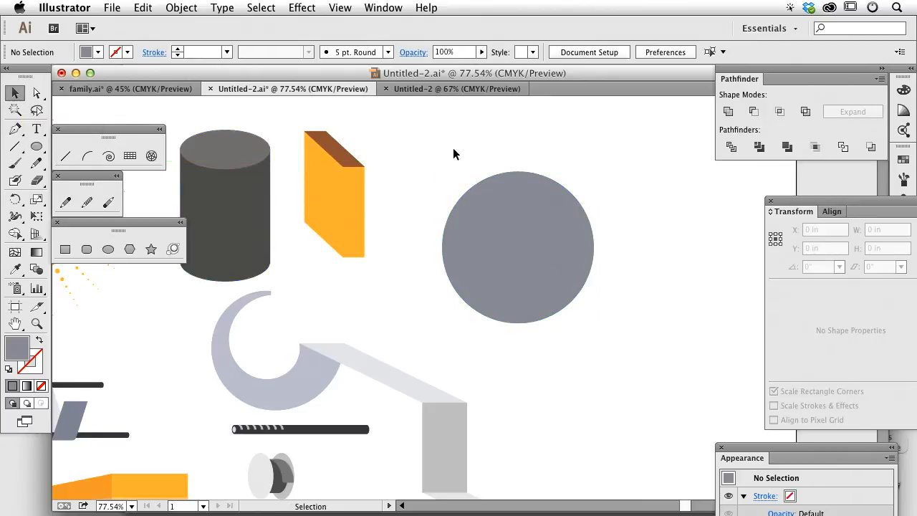
left_click(37, 93)
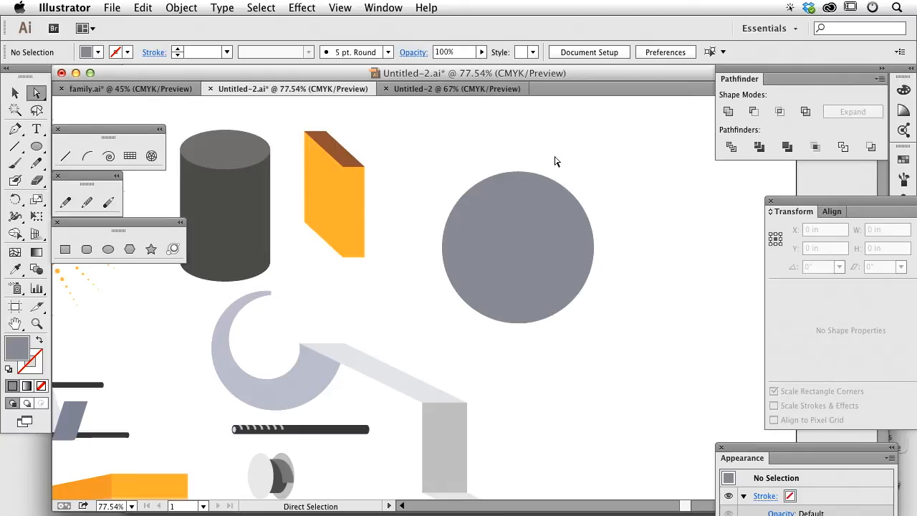
key("cmd+c")
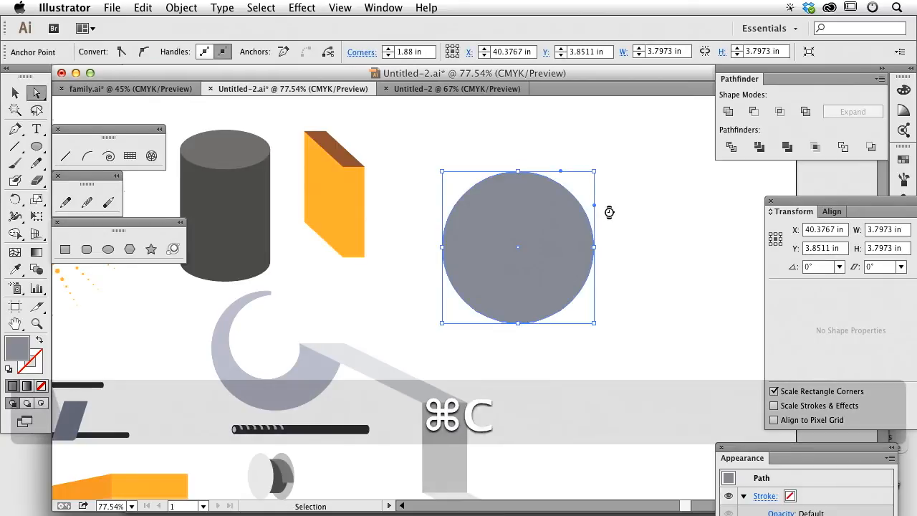
left_click_drag(519, 246, 680, 206)
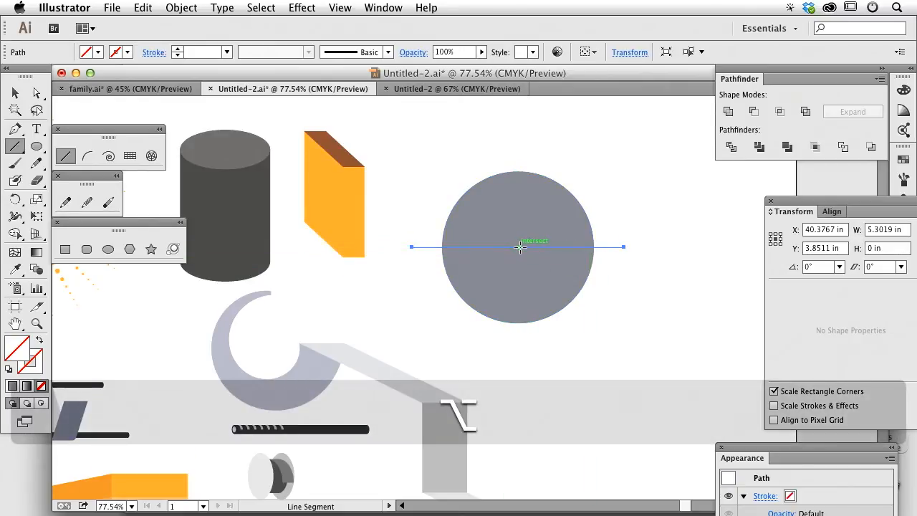
left_click_drag(517, 247, 517, 312)
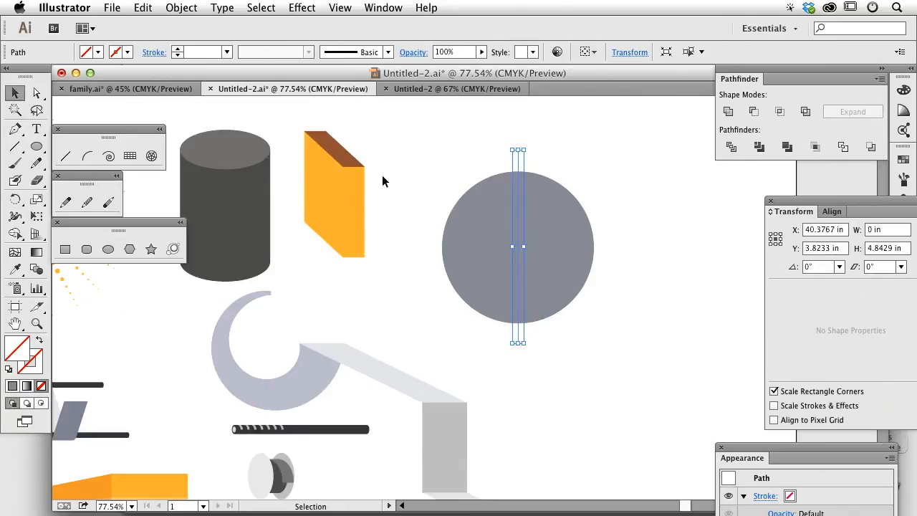
left_click(518, 246)
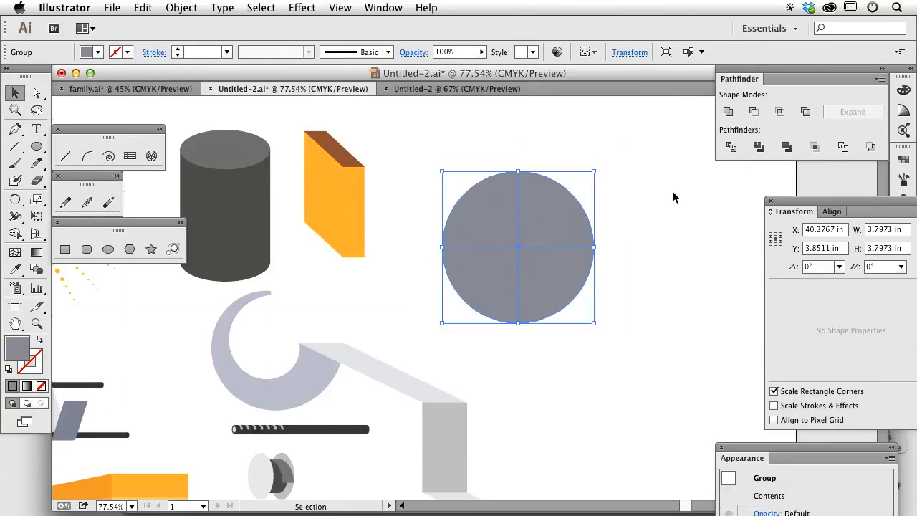
key("shift+cmd+g")
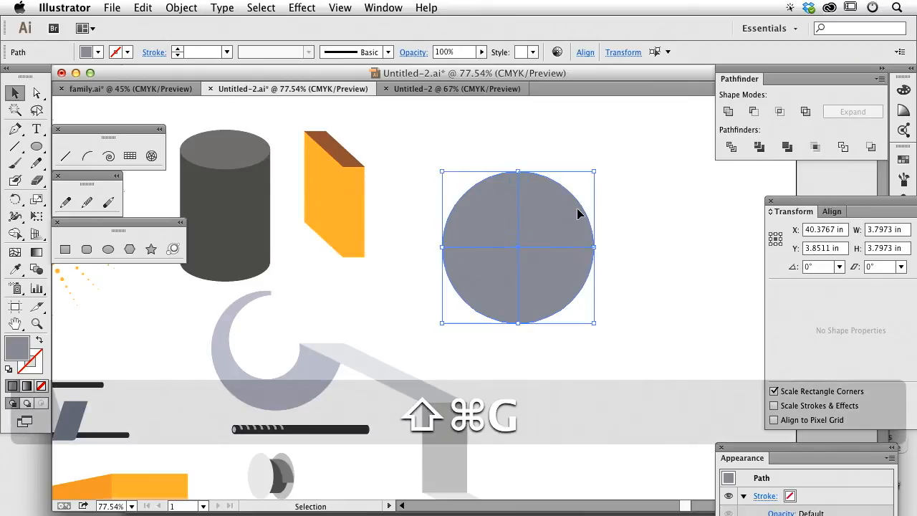
Step: Trial-squash and rotate the circle, then undo each change to keep it round
left_click_drag(593, 172, 550, 156)
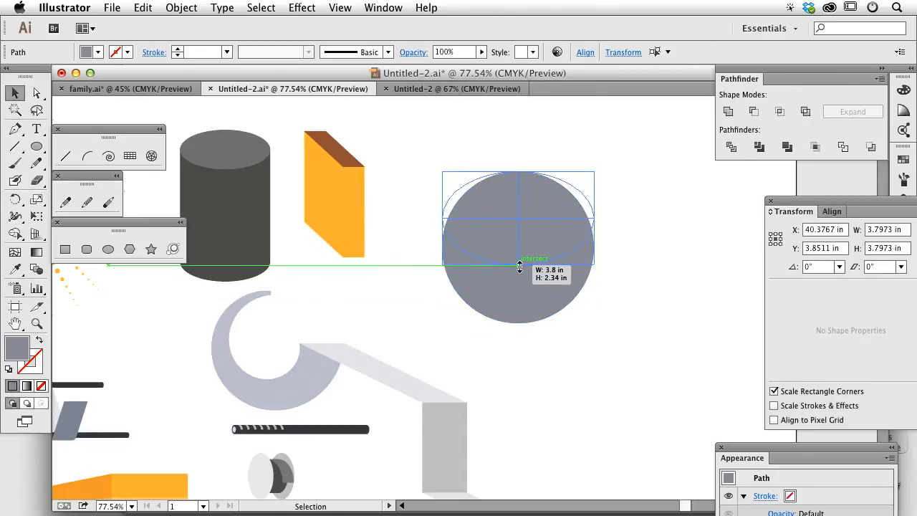
key("cmd+z")
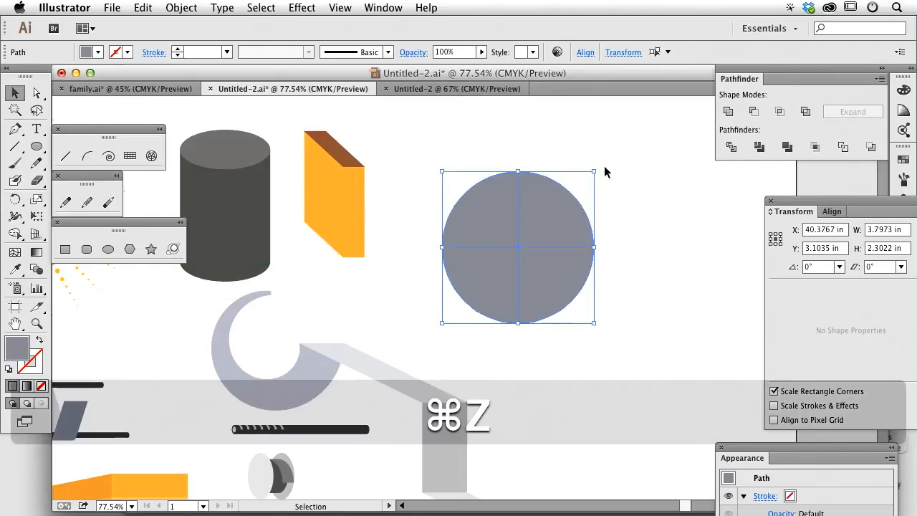
key("cmd+z")
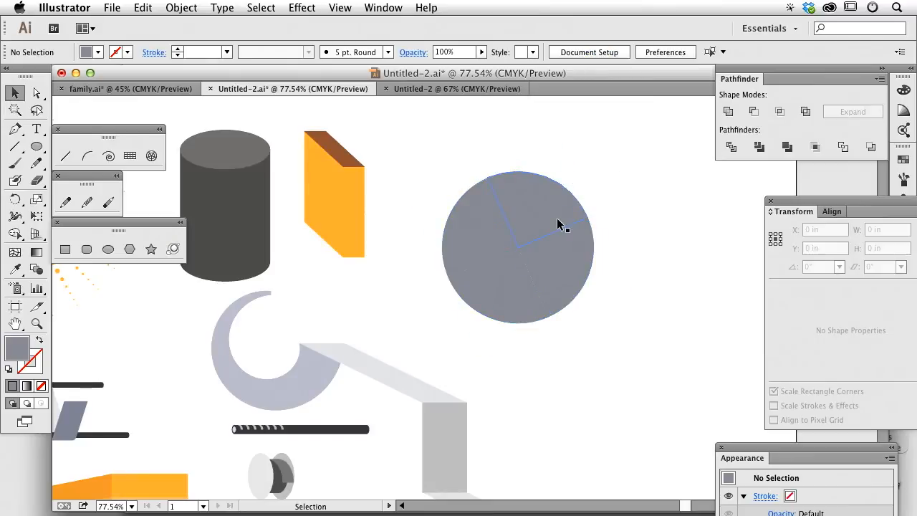
left_click(517, 246)
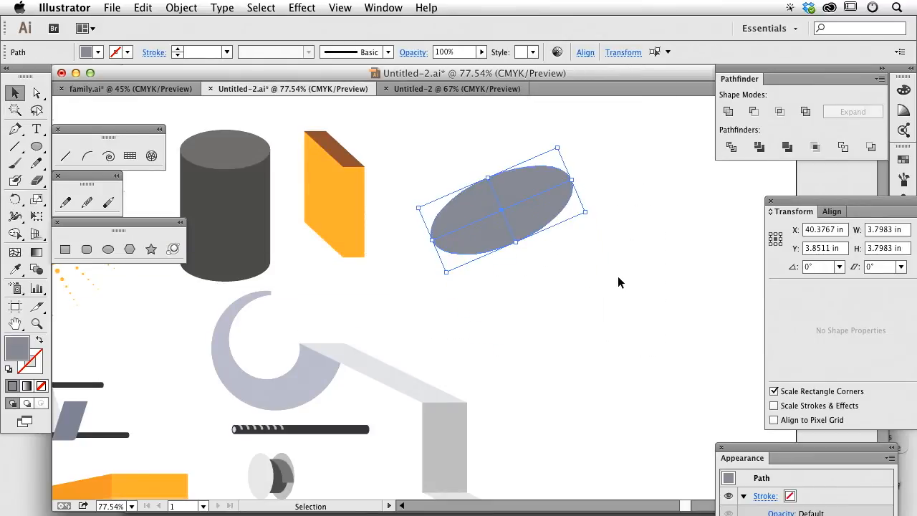
key("cmd+z")
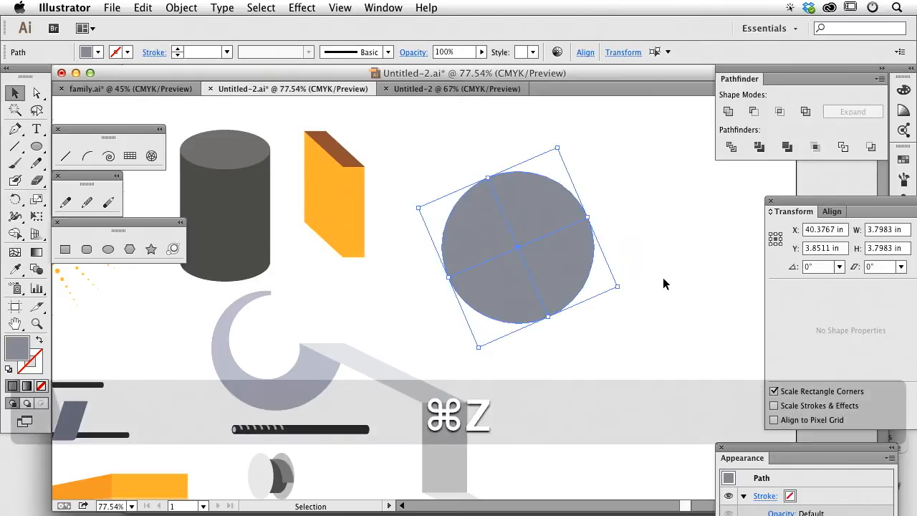
key("cmd+z")
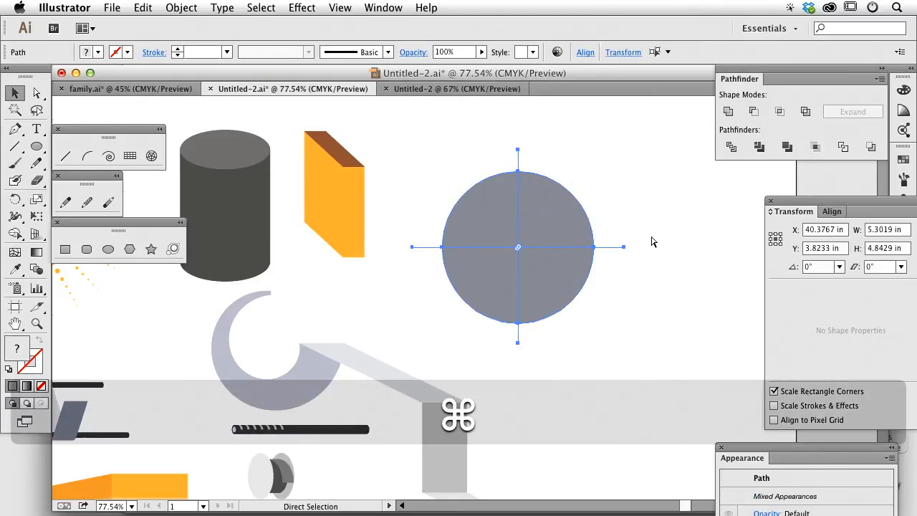
Step: Rotate the crossing lines 45° and divide the gray circle along them with Pathfinder
left_click(14, 91)
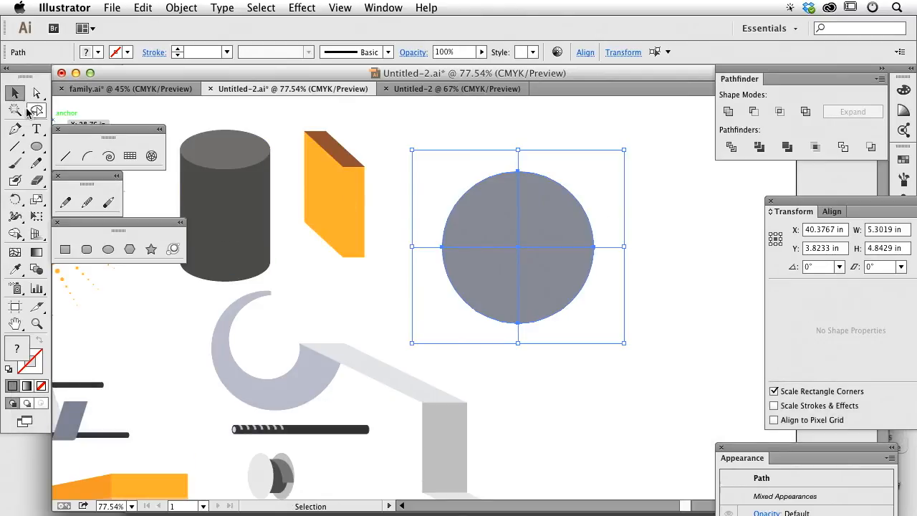
mouse_move(14, 93)
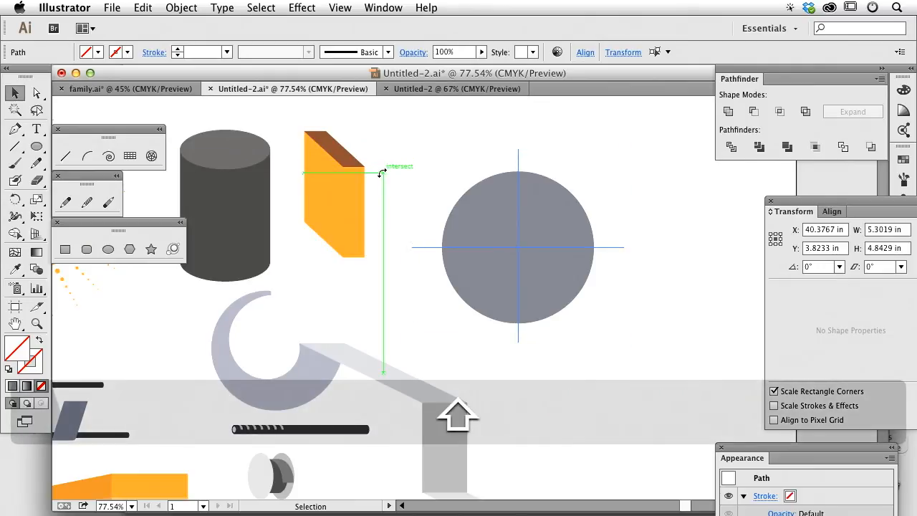
left_click_drag(380, 173, 378, 201)
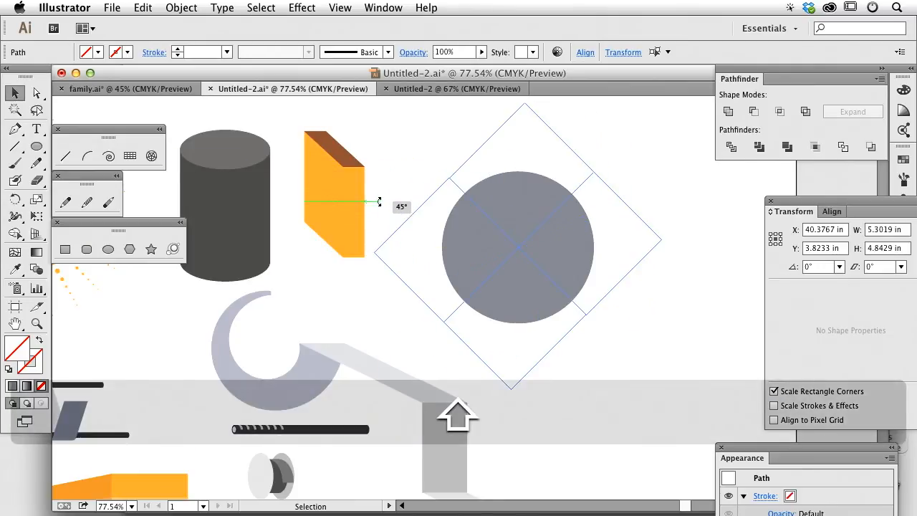
left_click(731, 146)
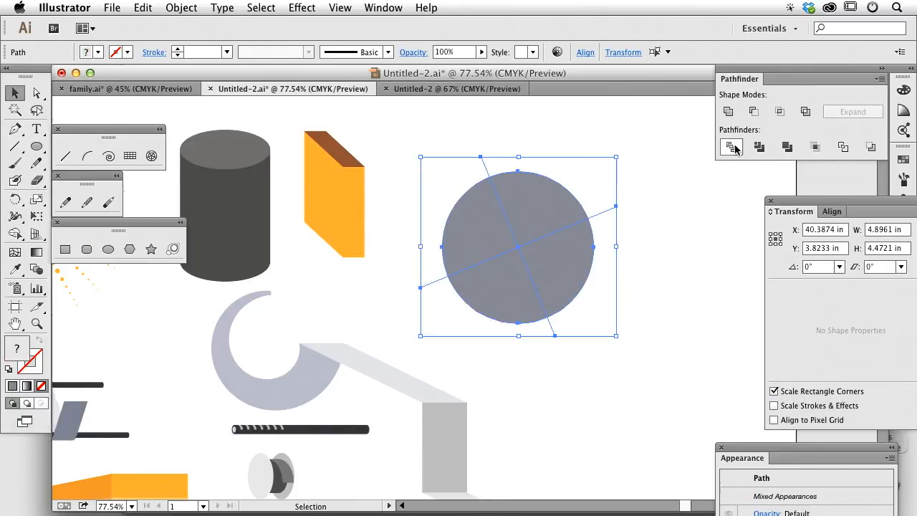
left_click(730, 146)
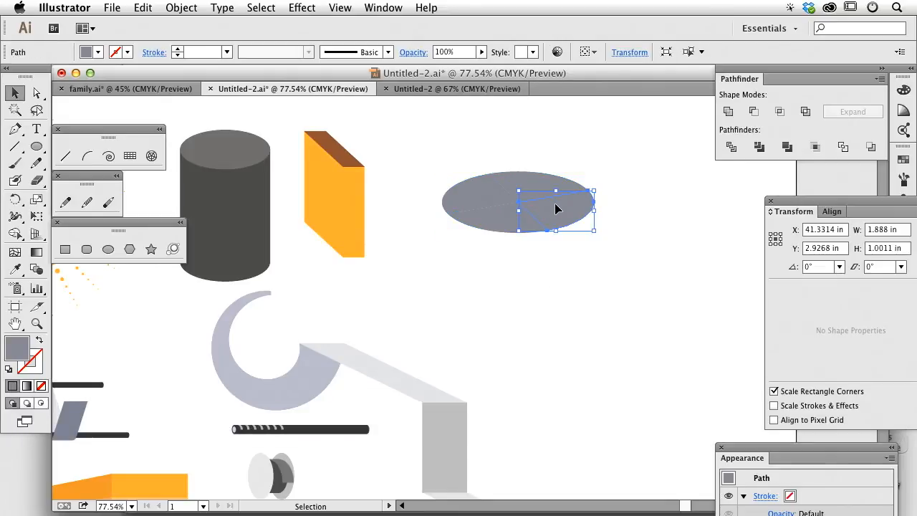
Step: Lift a copy of one flattened gray slice upward and select the base shape beneath it
left_click_drag(559, 208, 486, 192)
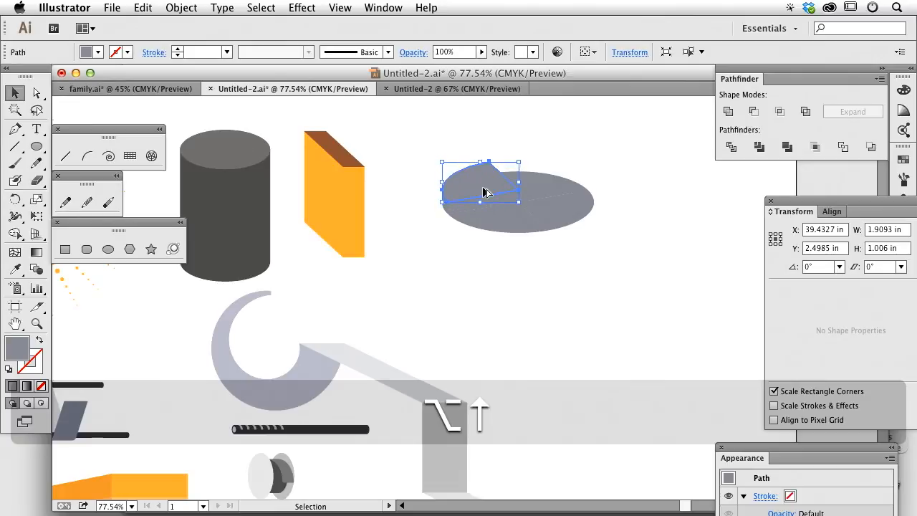
left_click_drag(484, 192, 484, 177)
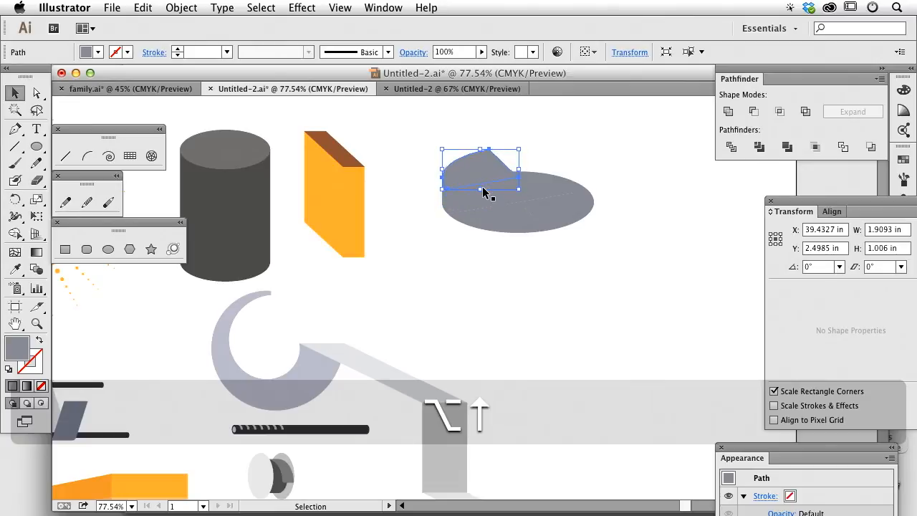
left_click_drag(480, 186, 480, 165)
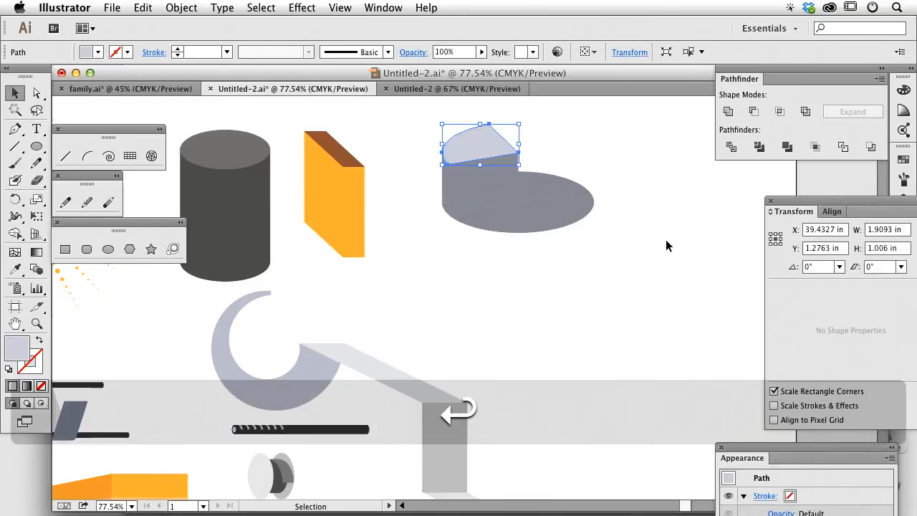
left_click_drag(479, 144, 496, 217)
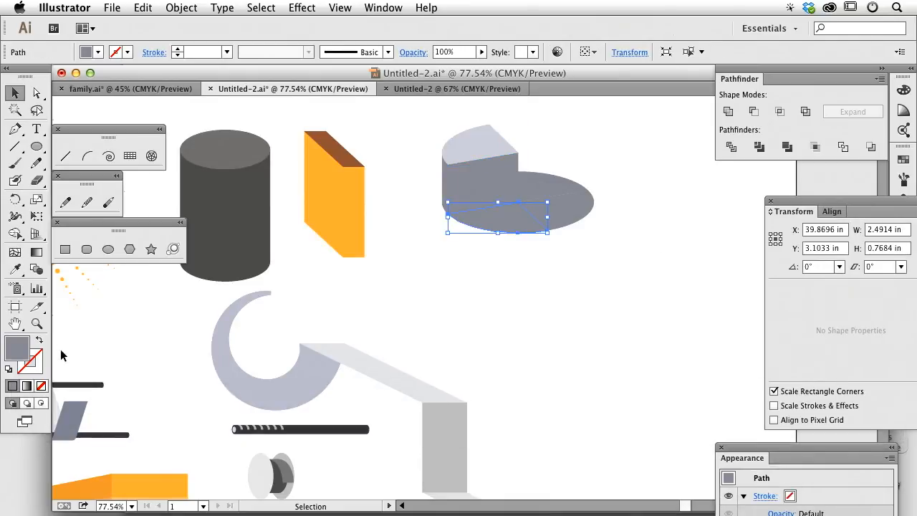
Step: Fill the raised slice light blue via the Color Picker
double_click(17, 348)
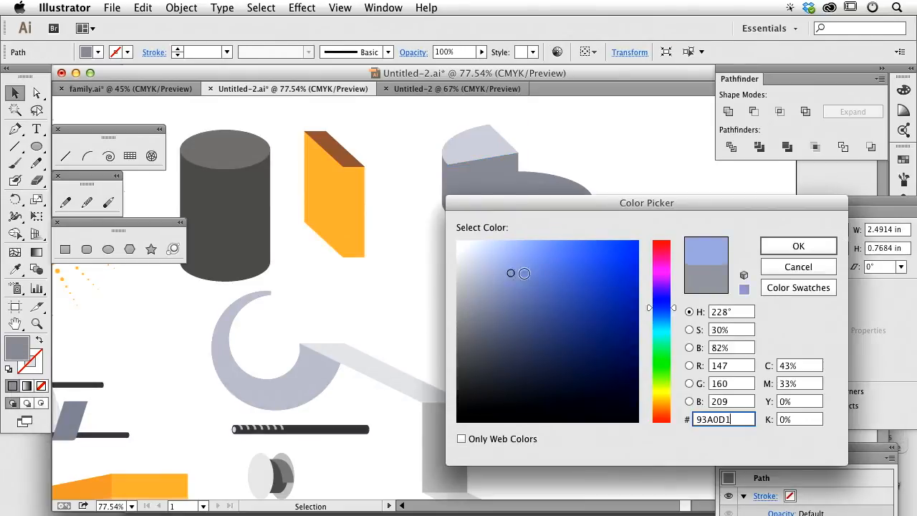
left_click(797, 246)
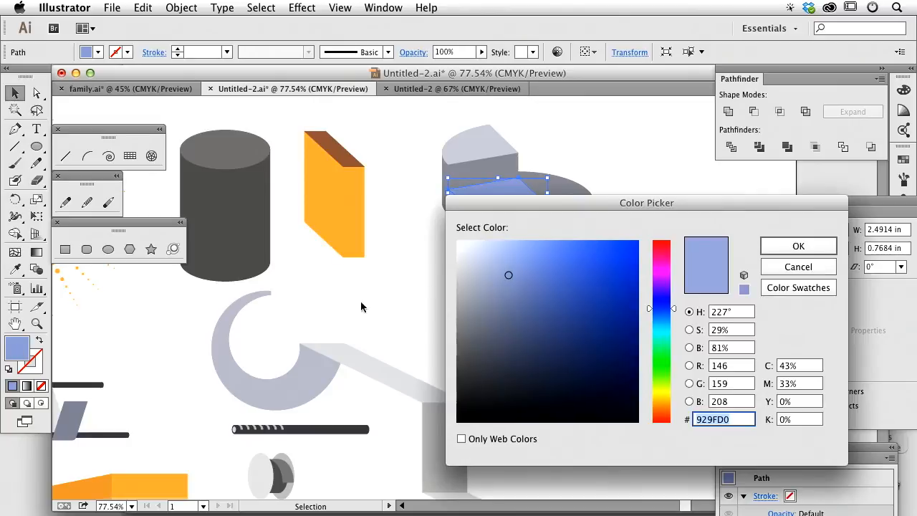
left_click(798, 246)
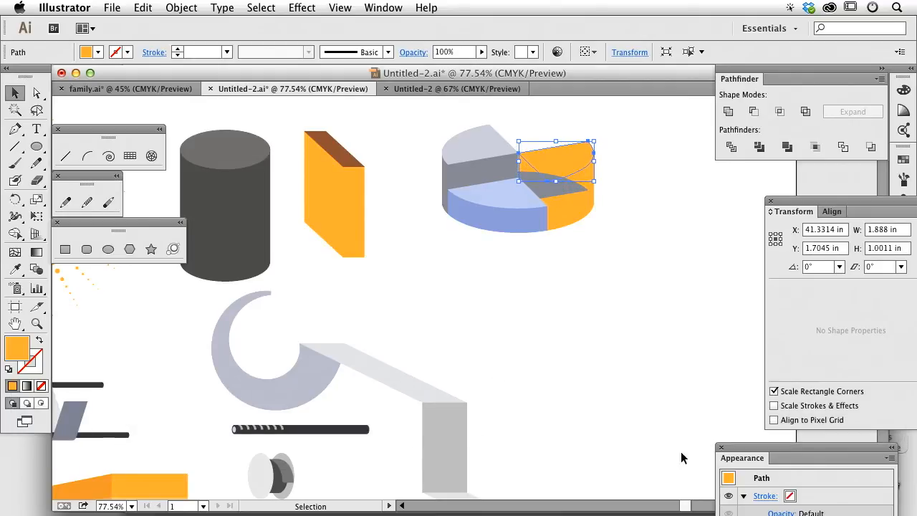
Step: Recolour the orange slice's top peach, raise a copy of the back slice and tint its top
double_click(18, 348)
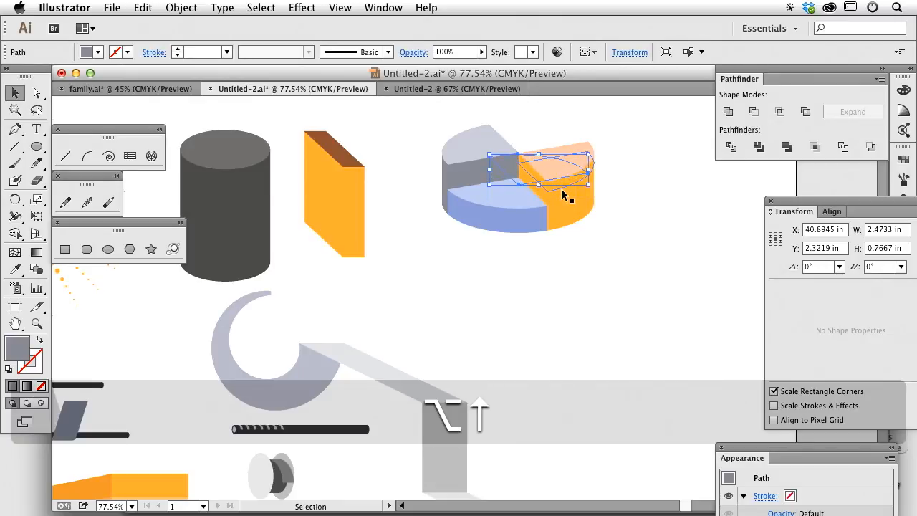
left_click_drag(541, 175, 538, 160)
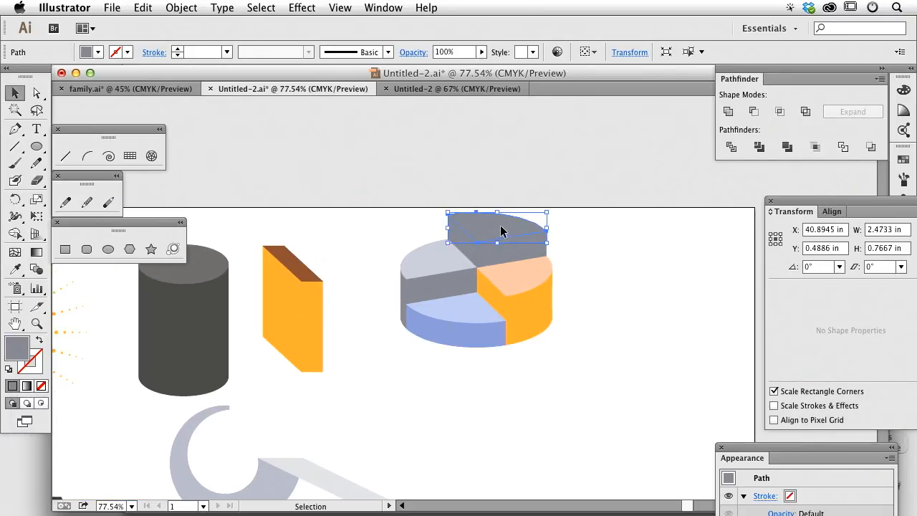
double_click(17, 348)
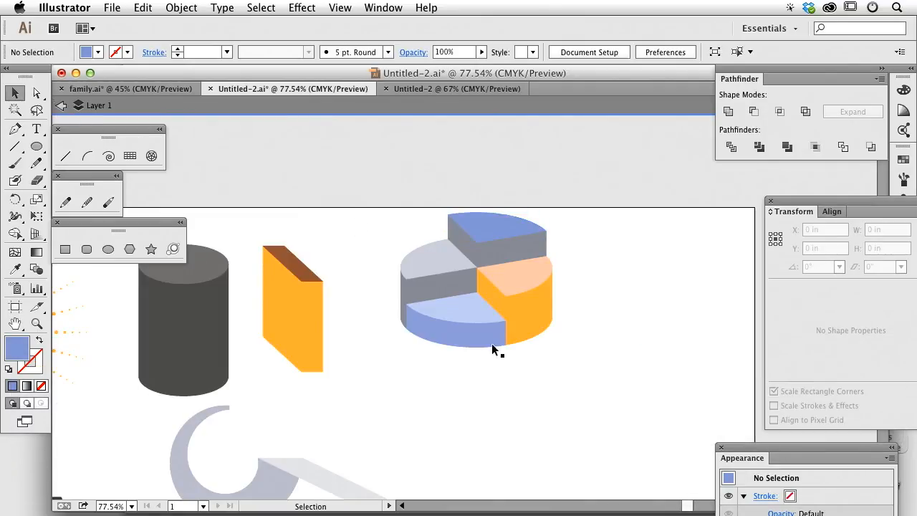
mouse_move(652, 382)
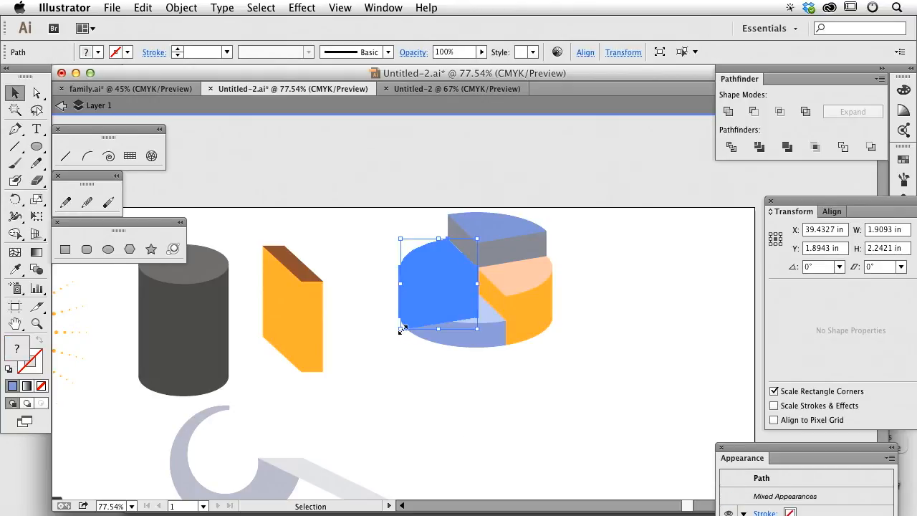
mouse_move(638, 195)
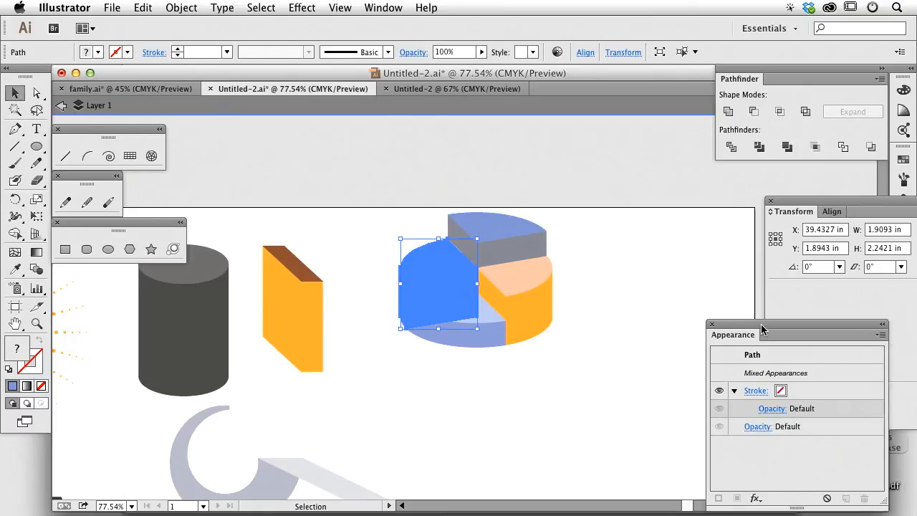
Step: Deselect the slice so the finished pie sits beside the floating Appearance panel
left_click(537, 220)
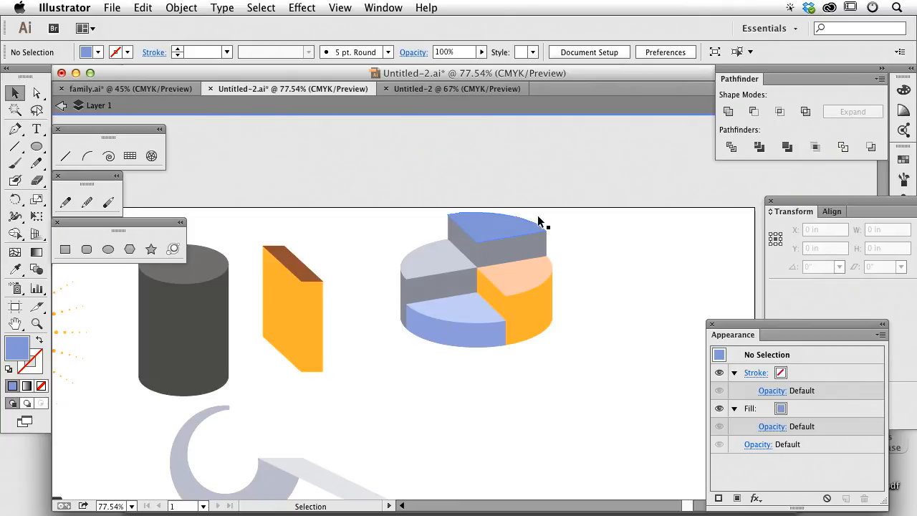
mouse_move(560, 225)
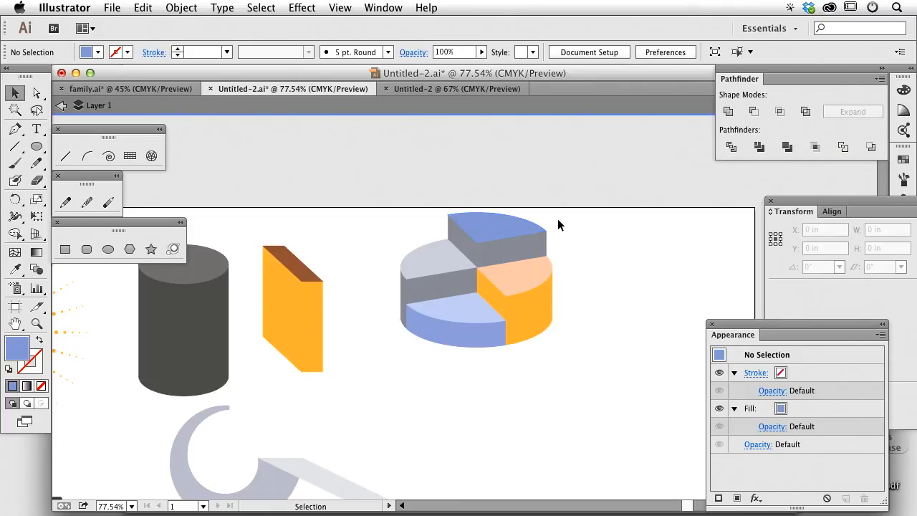
mouse_move(553, 290)
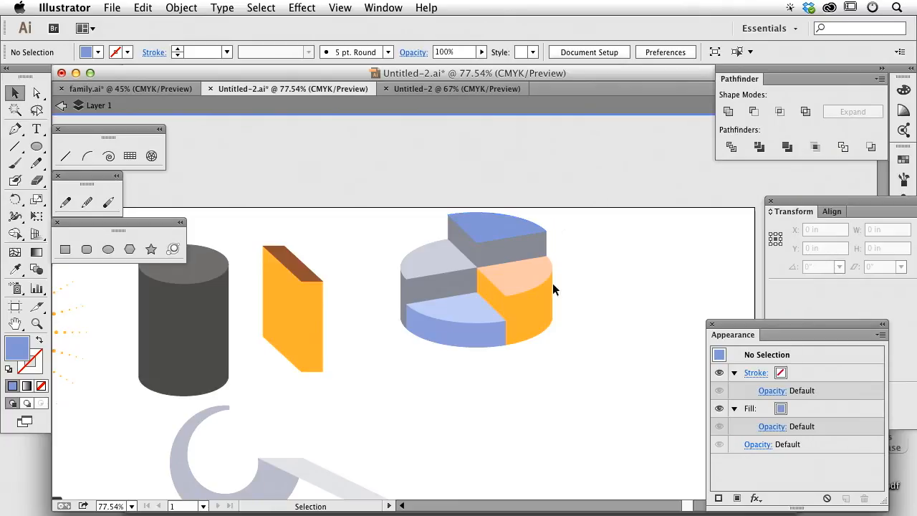